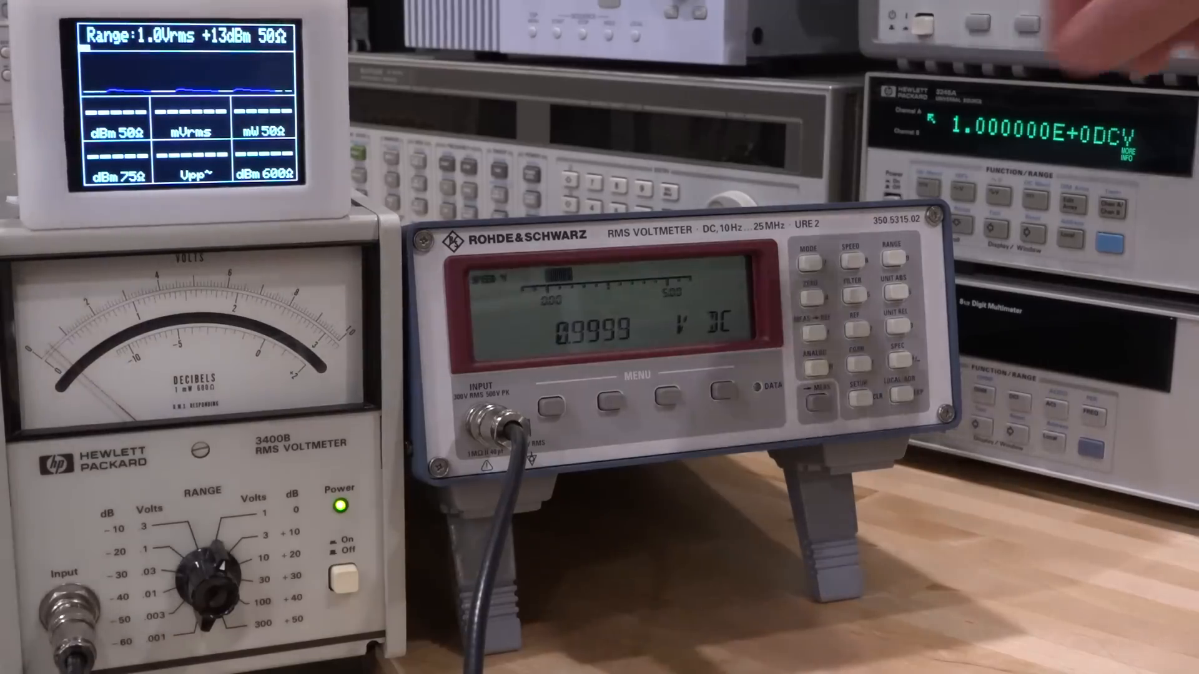
left_click(551, 404)
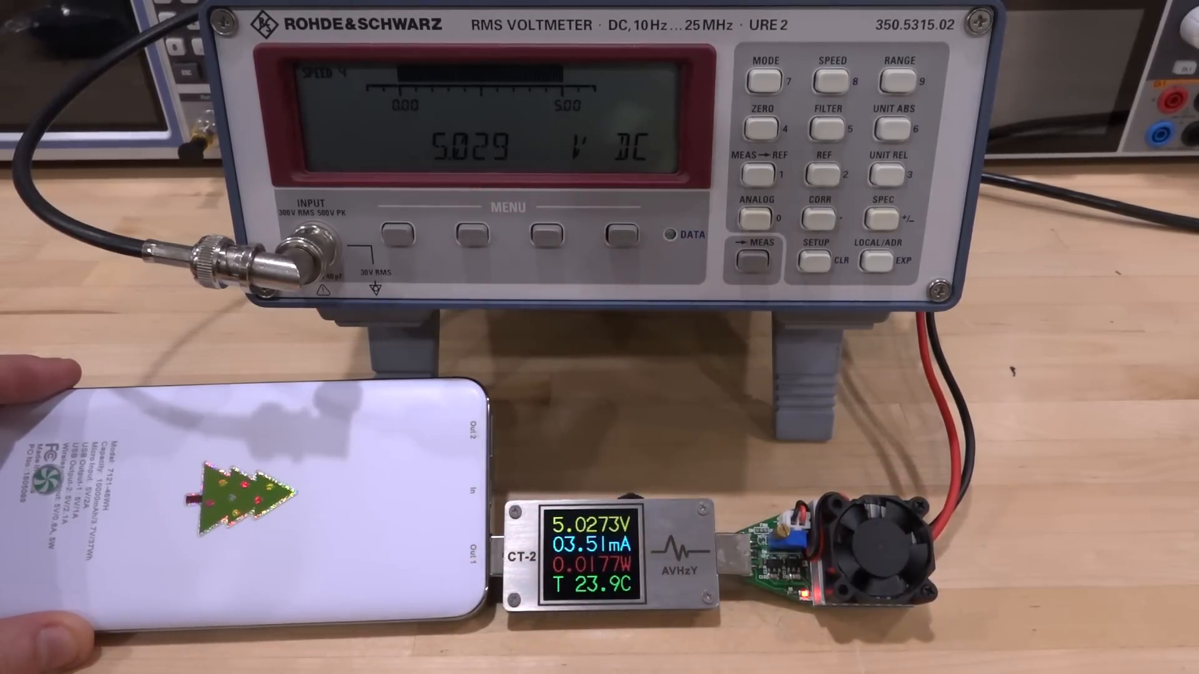
left_click(467, 230)
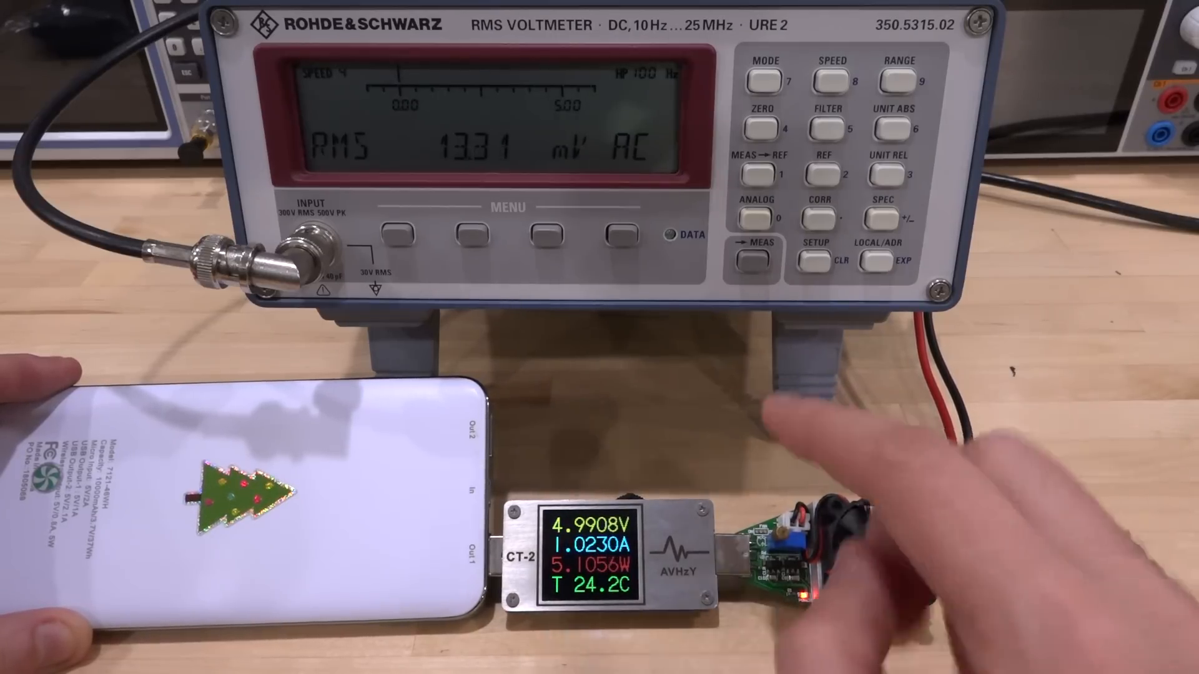
left_click(549, 234)
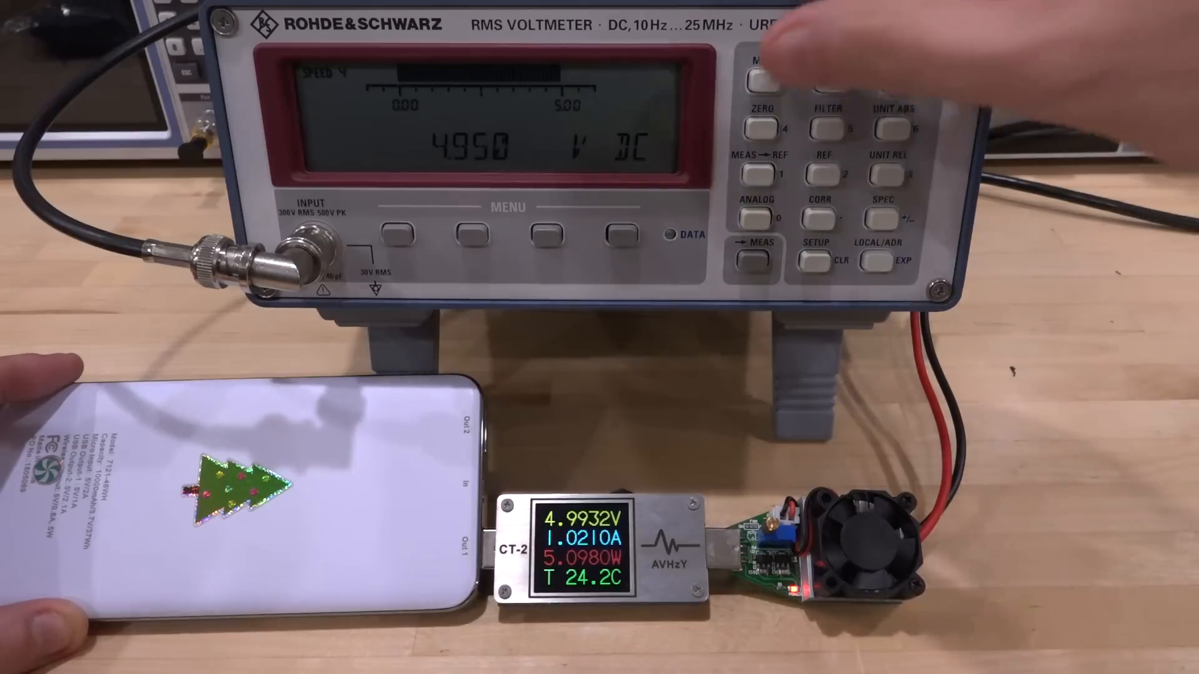
left_click(757, 72)
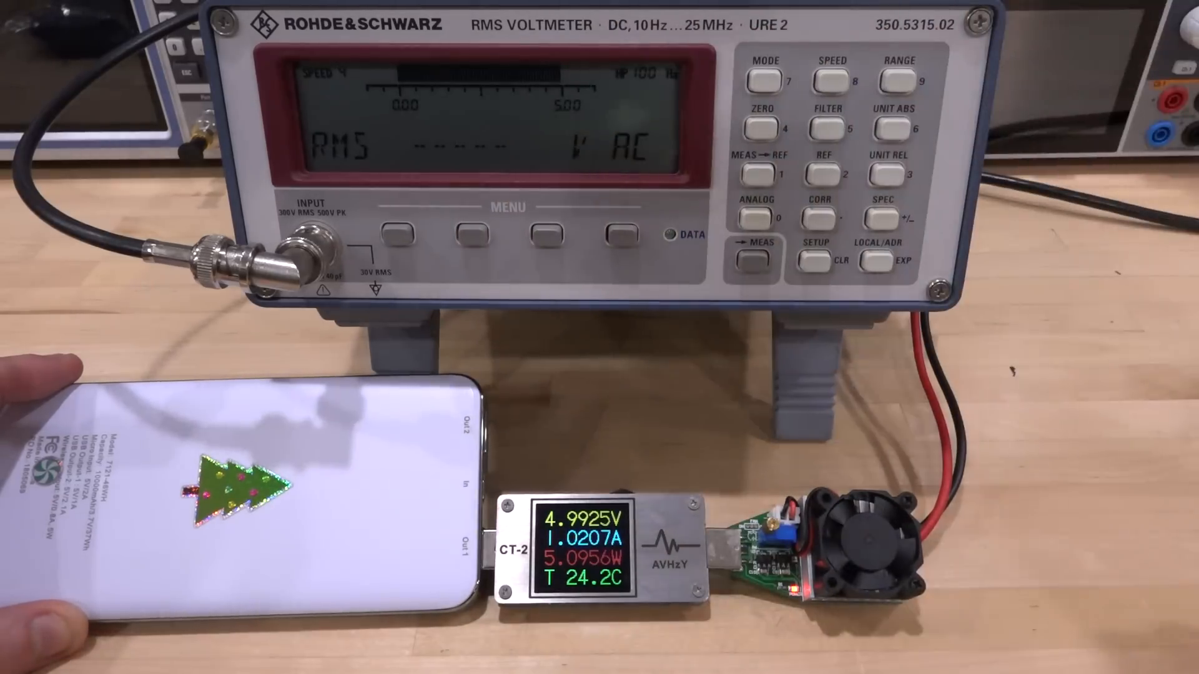